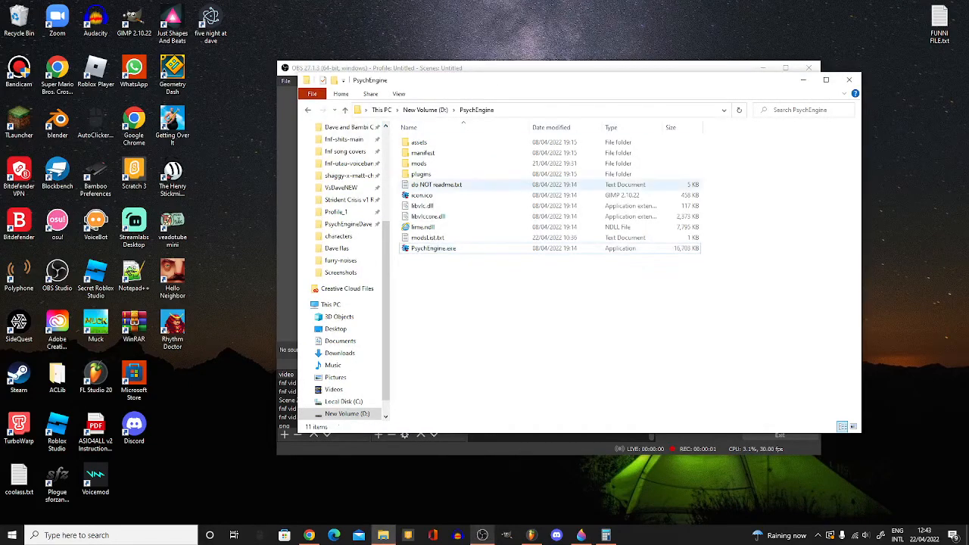
mouse_move(421, 164)
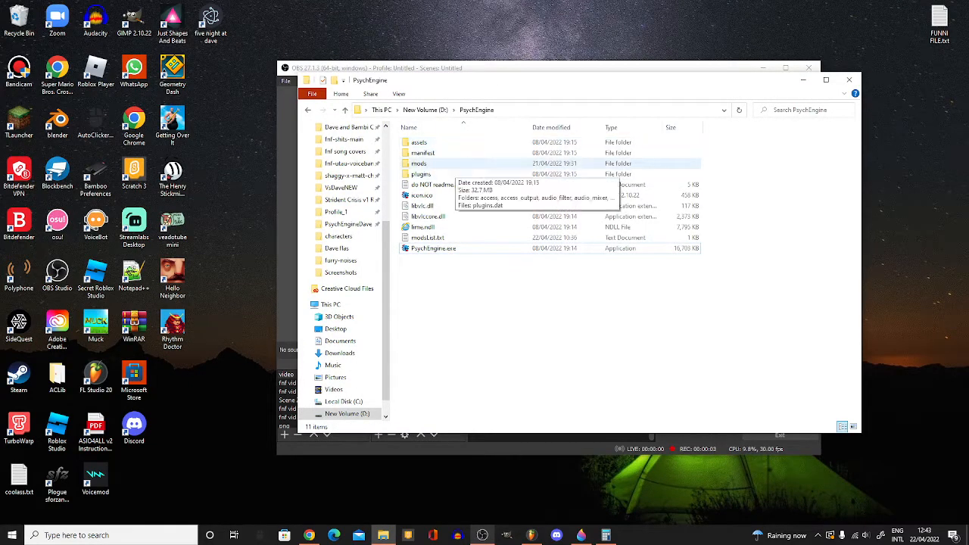
mouse_move(421, 193)
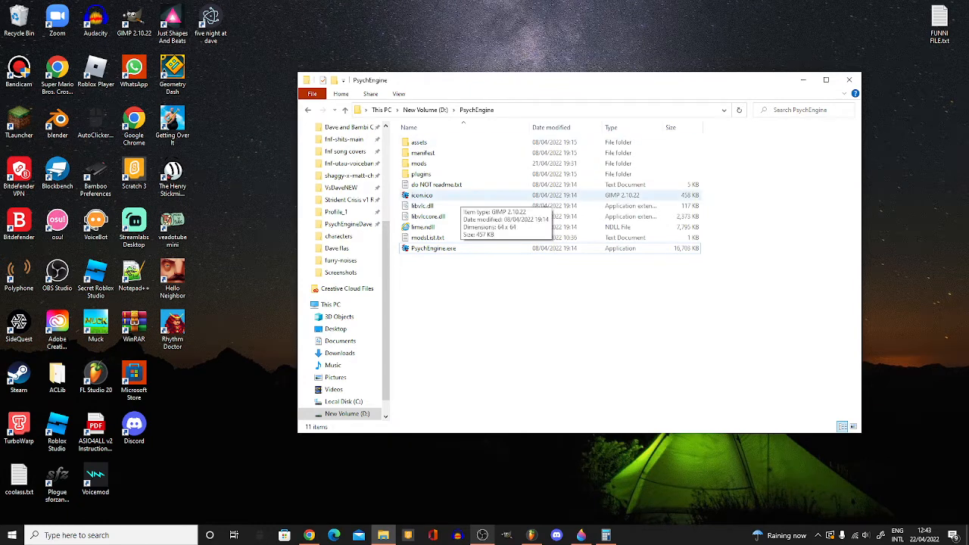
mouse_move(418, 163)
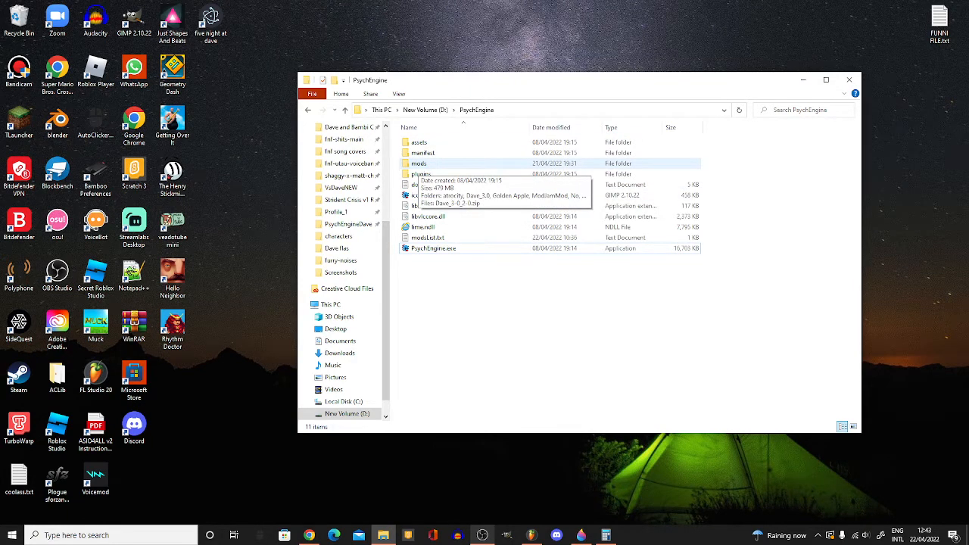
Browse mods > mod folder > images > characters and open the character's XML sprite sheet in Notepad.
double_click(418, 163)
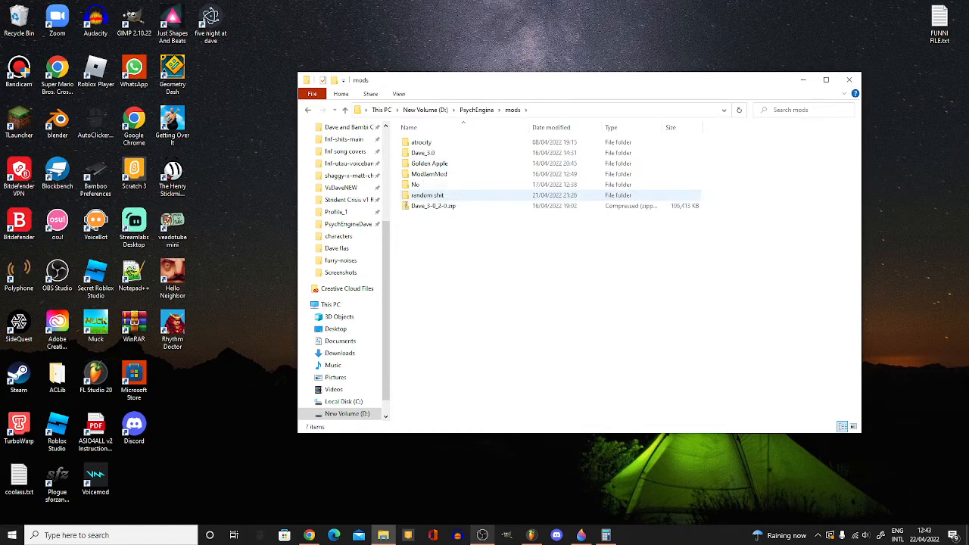
mouse_move(426, 193)
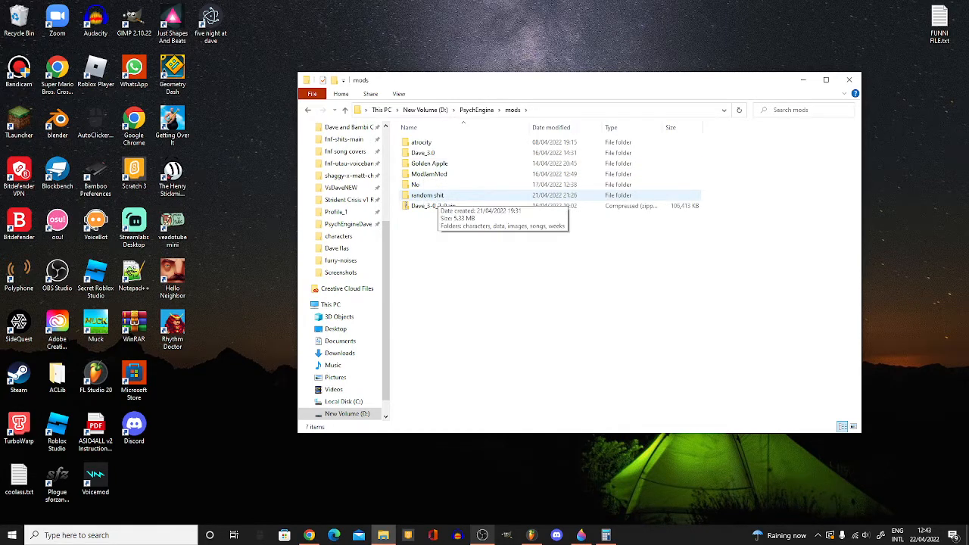
double_click(427, 195)
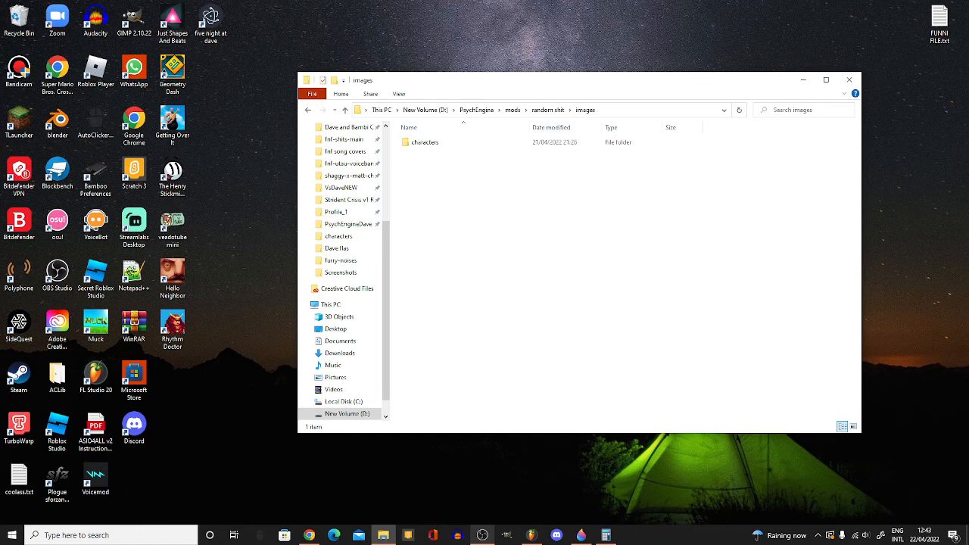
double_click(424, 143)
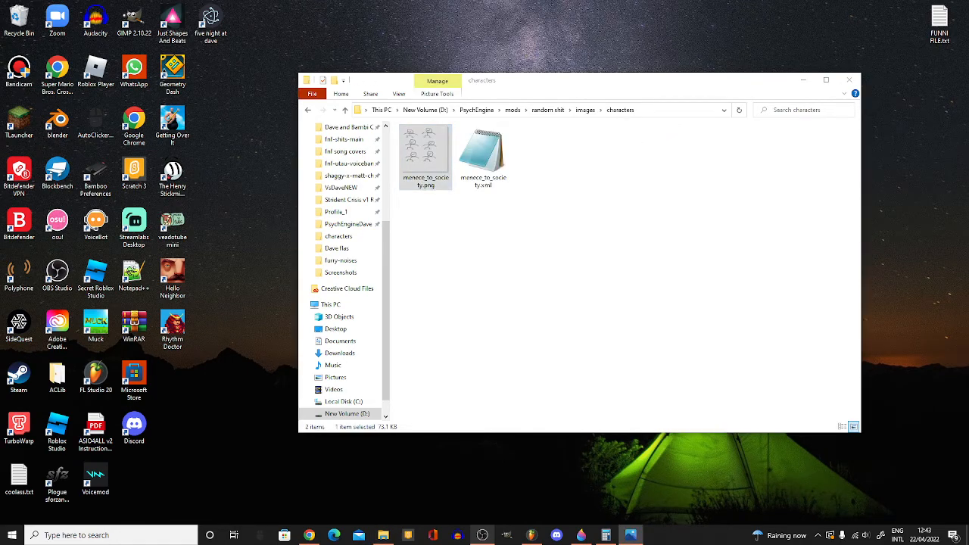
double_click(425, 154)
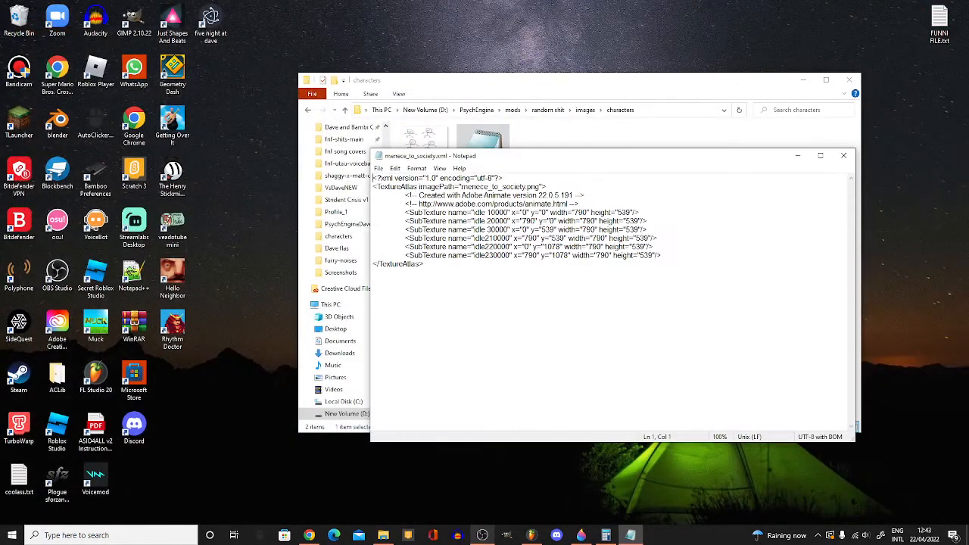
Launch PsychEngine after reviewing the idle SubTexture frame names in the XML.
double_click(481, 212)
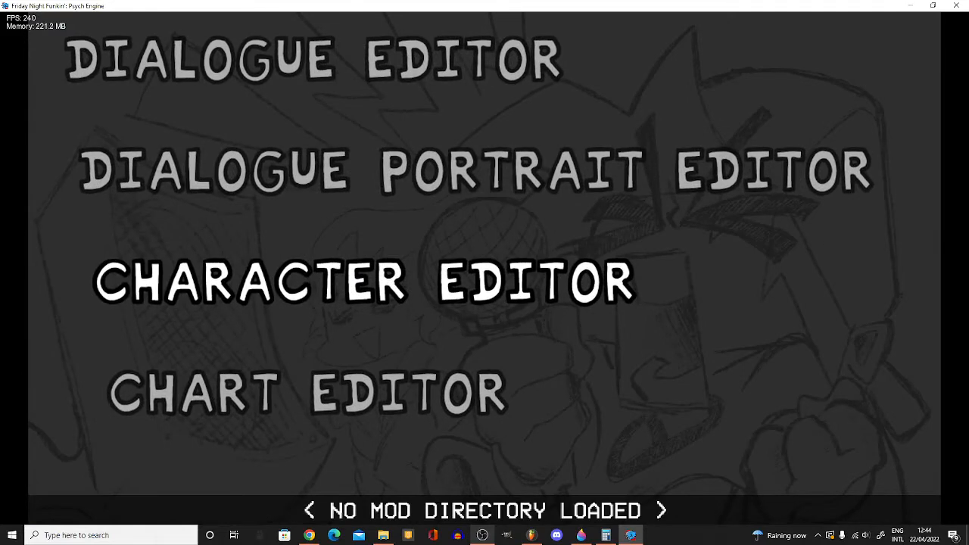
Load dad in the Character Editor and remove its idle-loop and sing -loop animations.
left_click(367, 282)
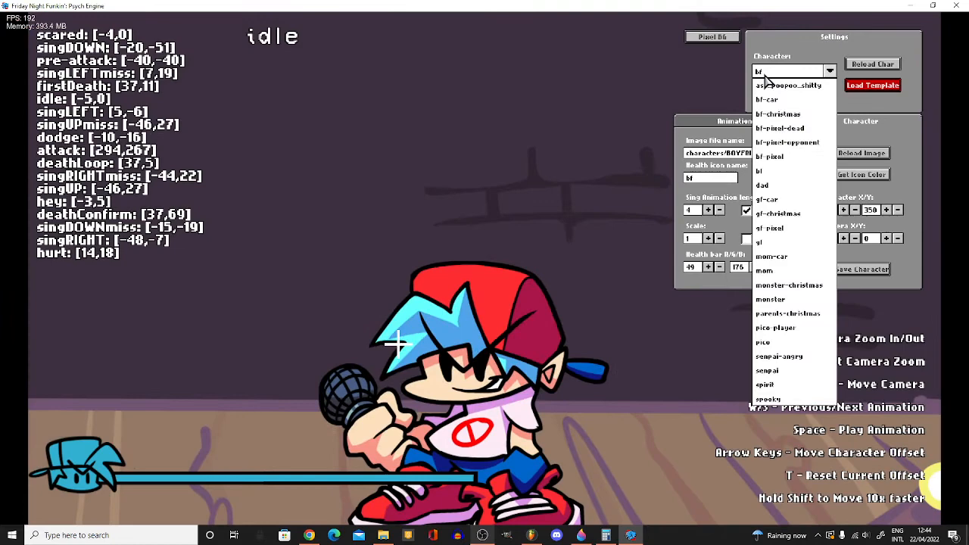
left_click(790, 85)
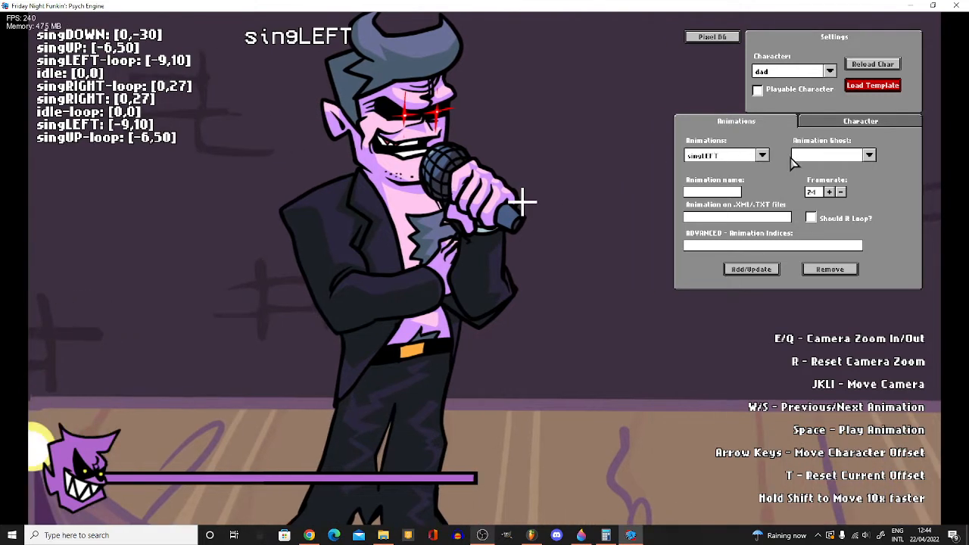
left_click(761, 154)
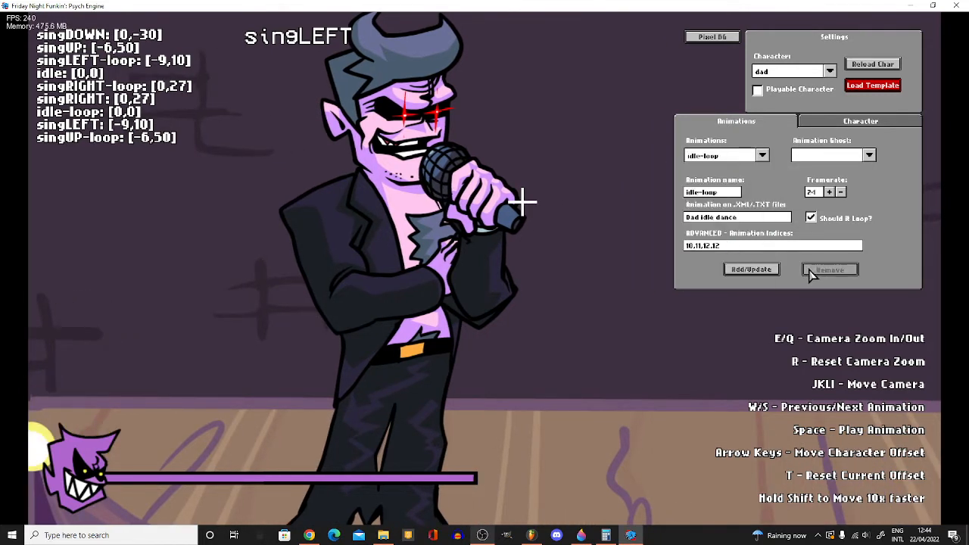
left_click(760, 155)
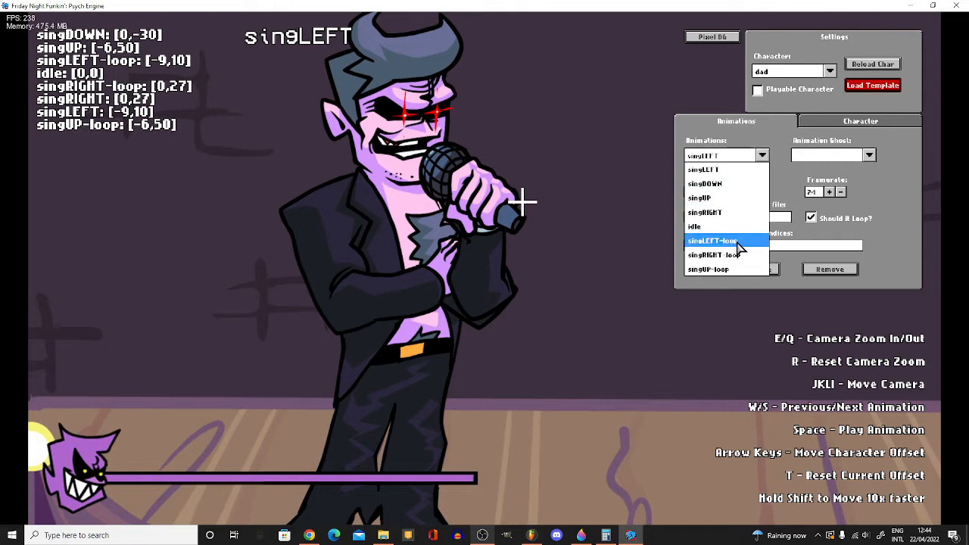
left_click(715, 255)
type("dance")
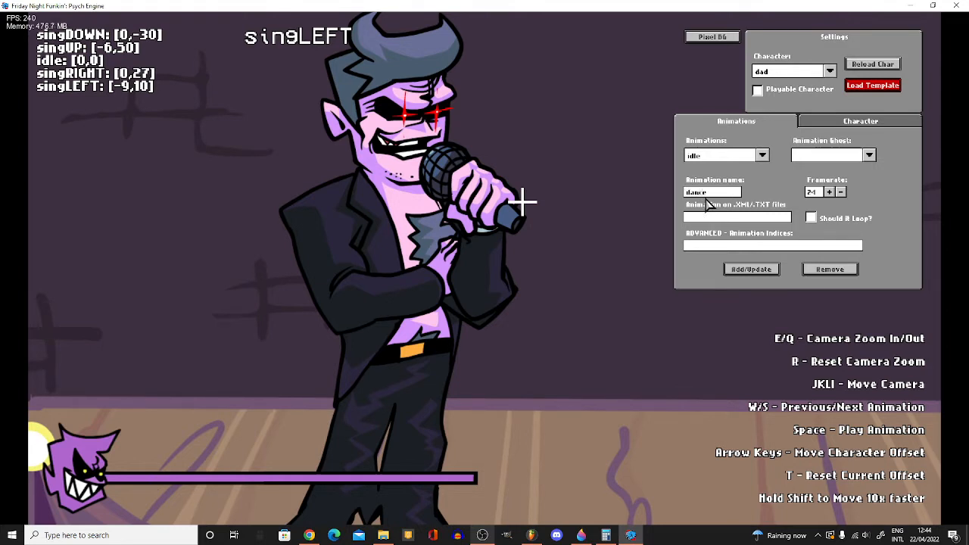
Add a danceLeft animation using the idle XML prefix to the dad character.
type("LEFT")
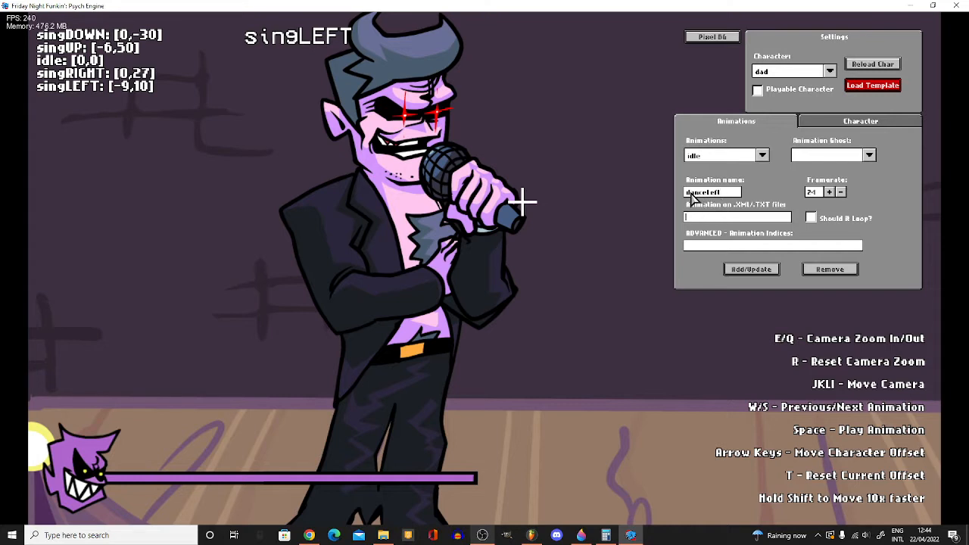
mouse_move(719, 230)
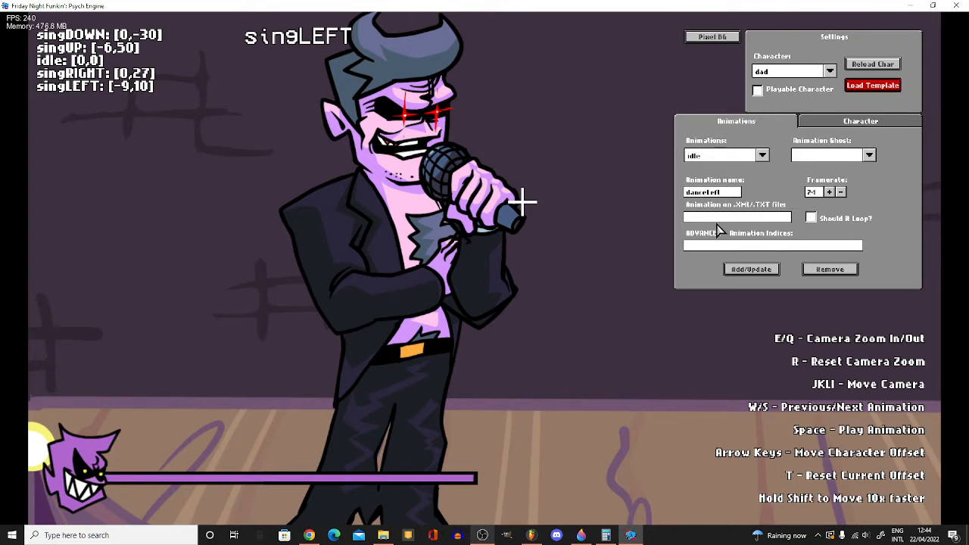
type("idle")
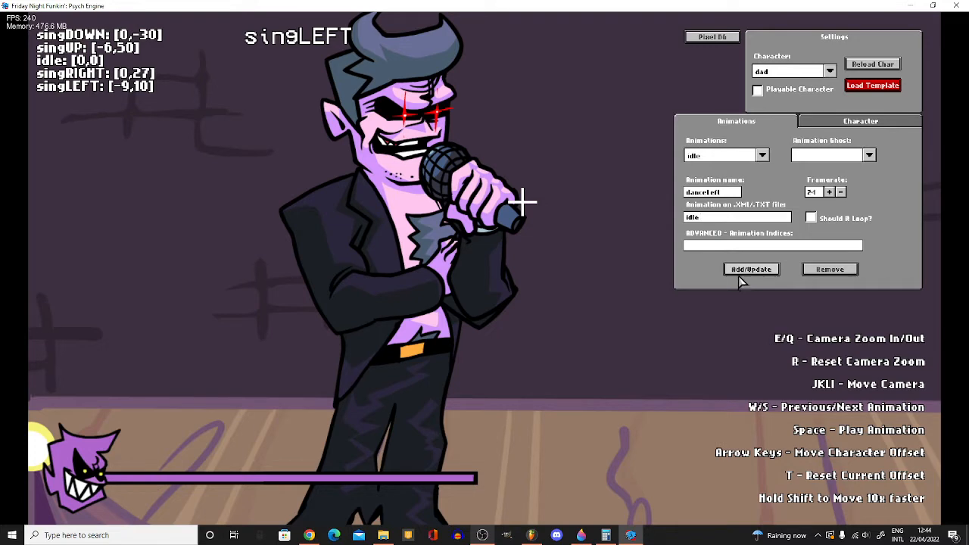
left_click(751, 270)
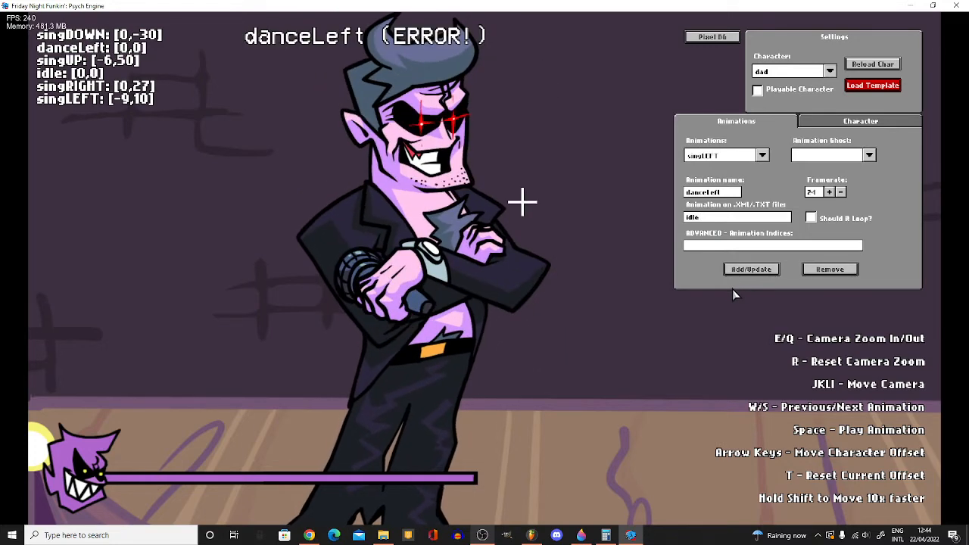
left_click(859, 121)
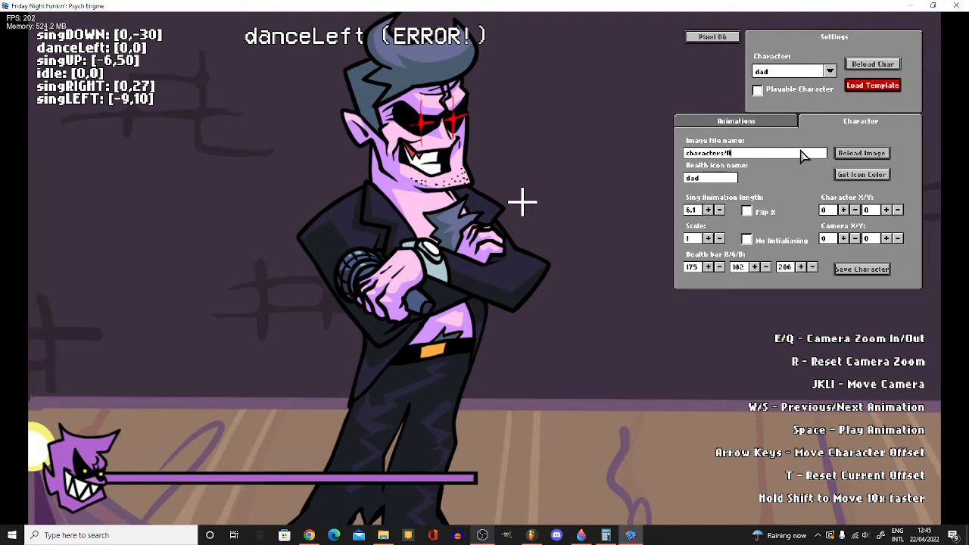
Set the Image file name to the stick-figure dancer sprite path and reload the image.
type("me")
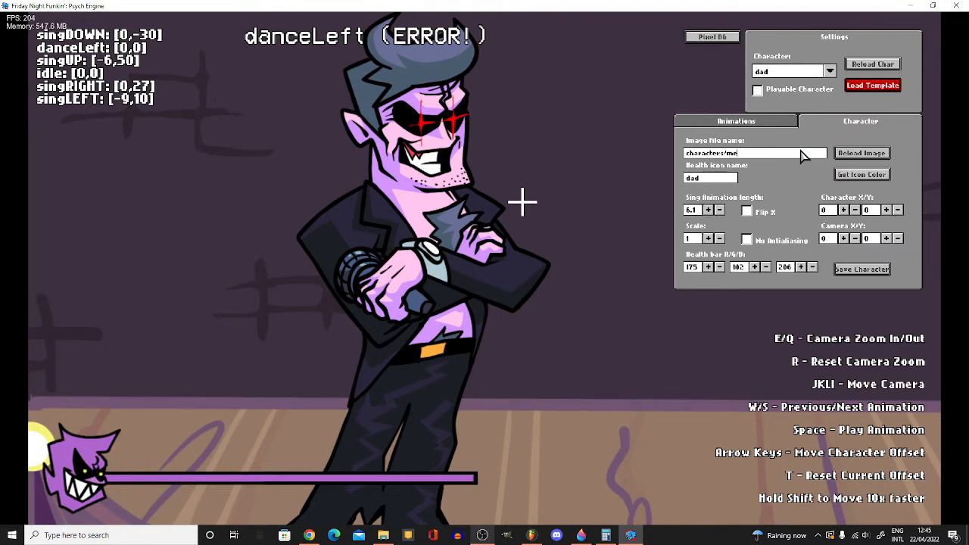
type("nece")
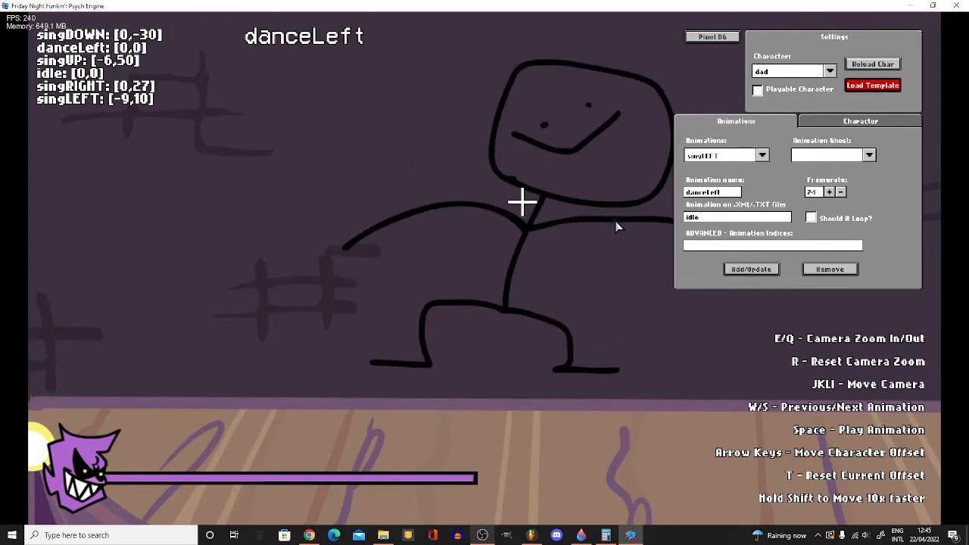
mouse_move(723, 174)
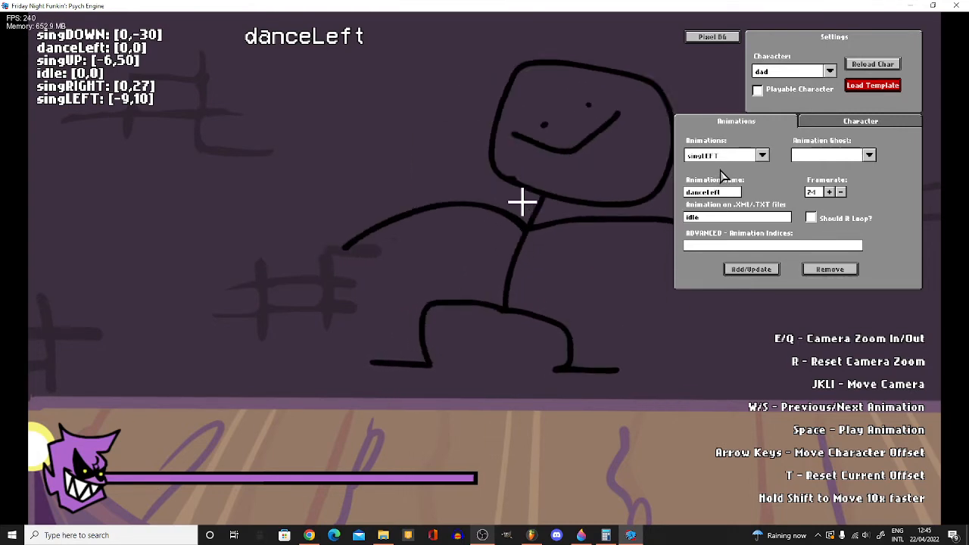
Turn the idle animation into danceRight using the idle2 XML prefix and add it.
left_click(760, 155)
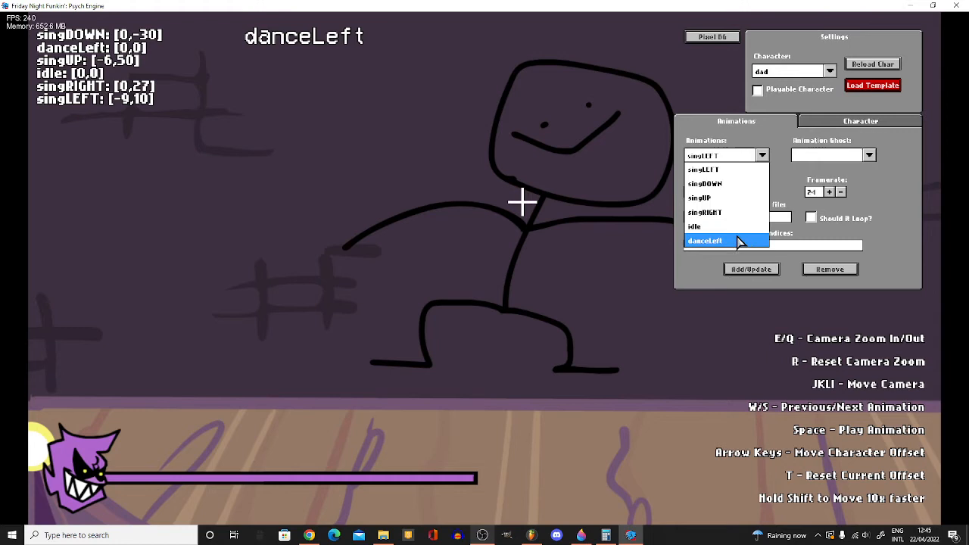
left_click(705, 241)
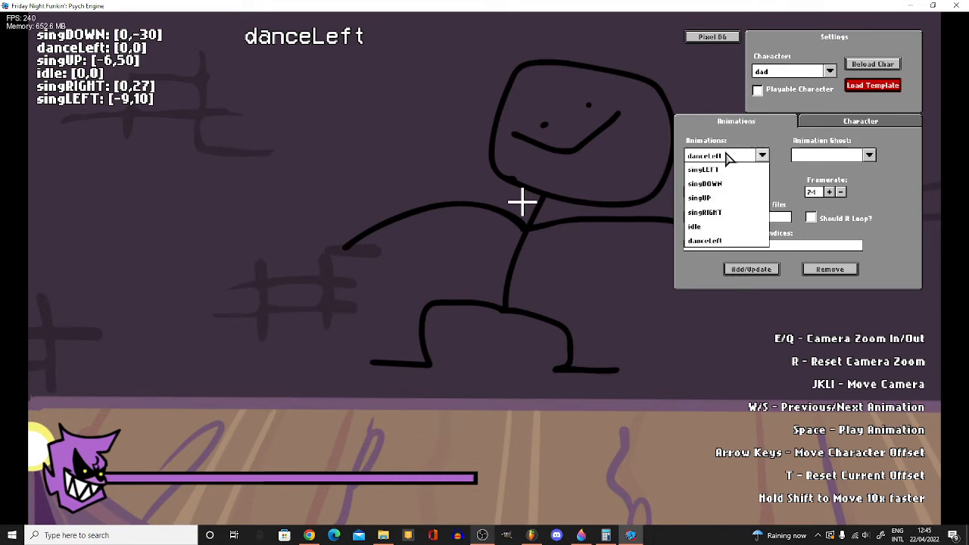
left_click(694, 227)
type("dance")
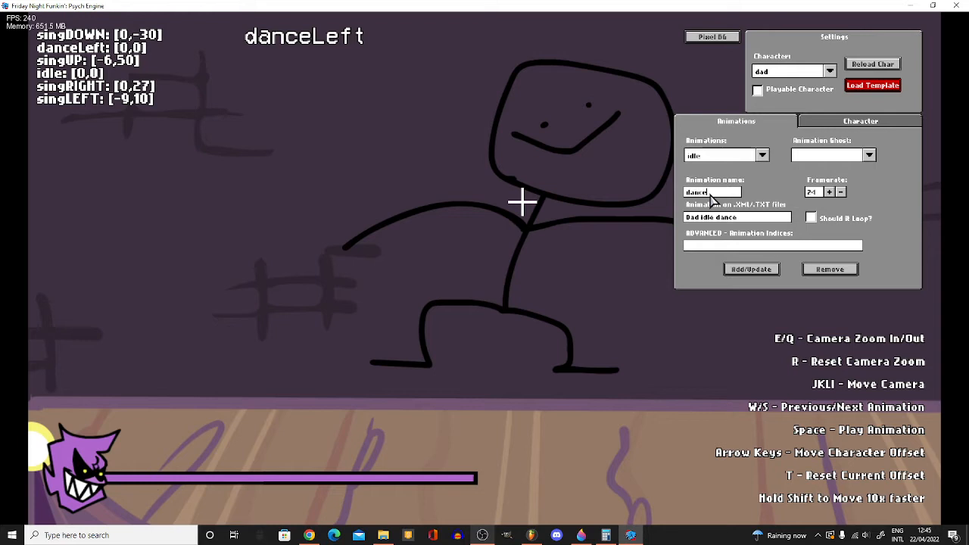
type("Right")
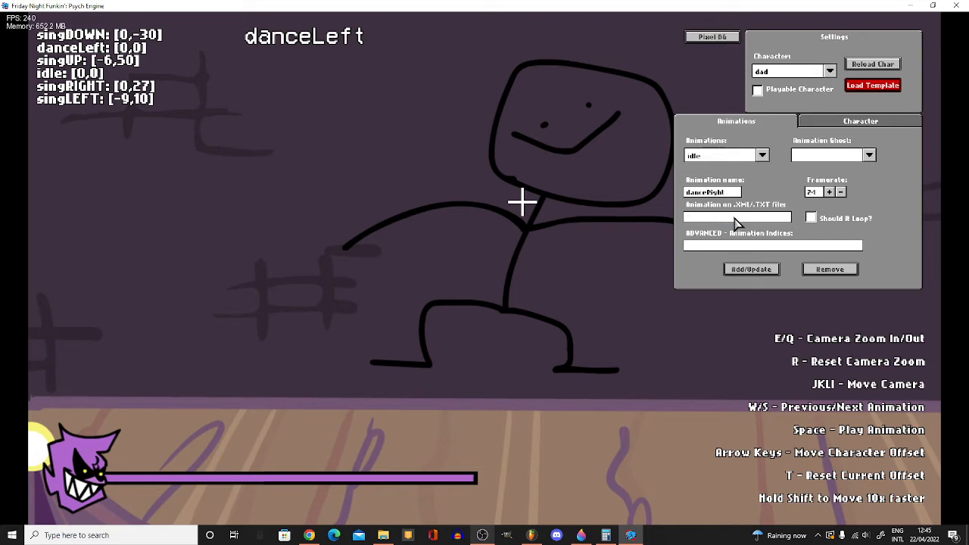
type("idle2")
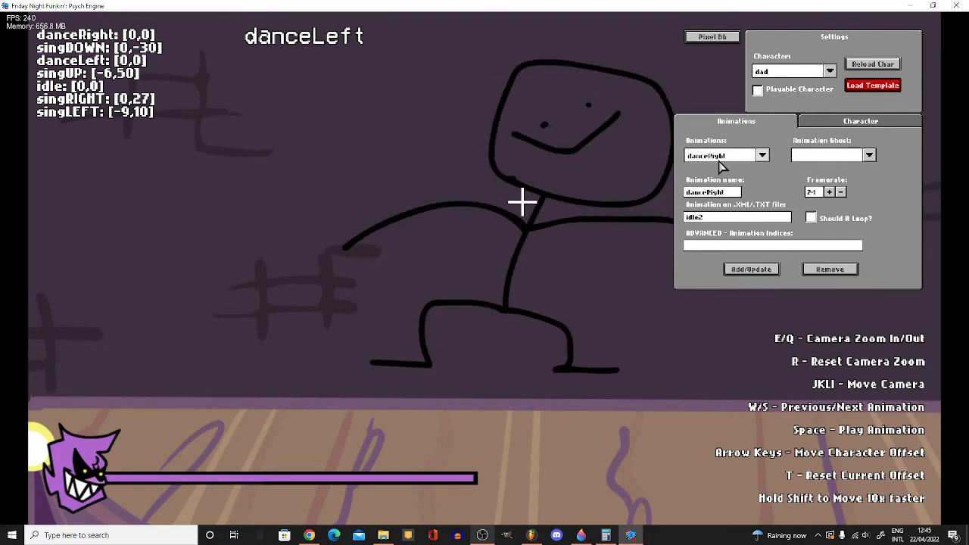
Preview danceRight from the animation list and select danceLeft for editing.
left_click(760, 154)
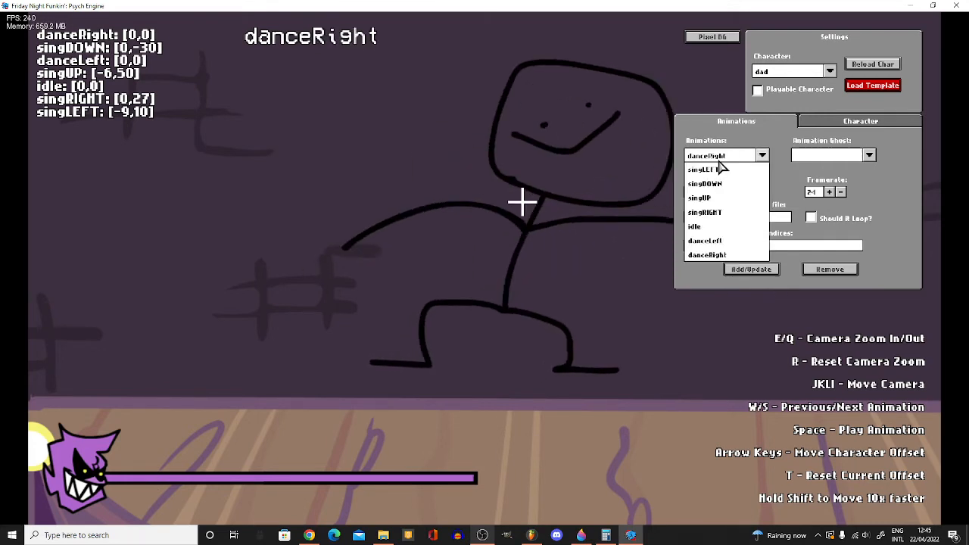
left_click(694, 227)
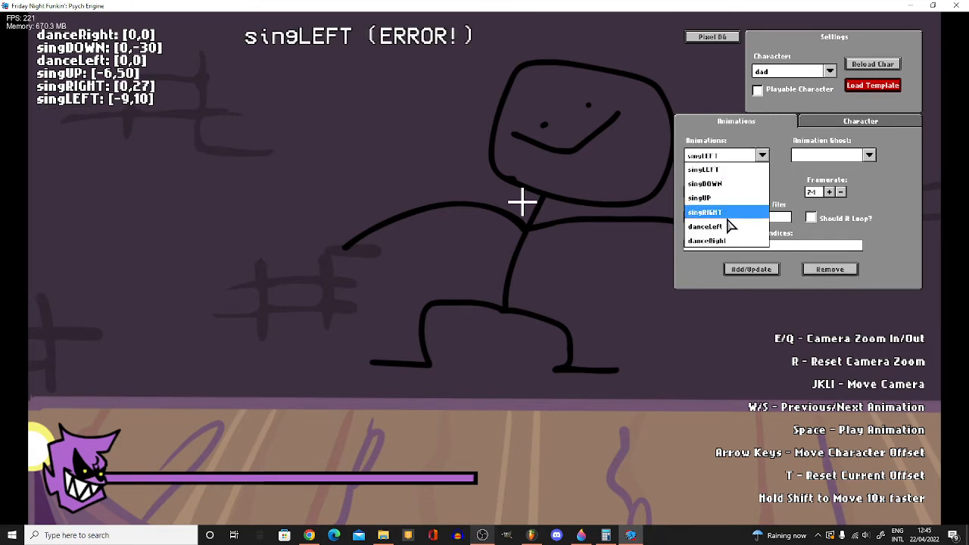
left_click(704, 211)
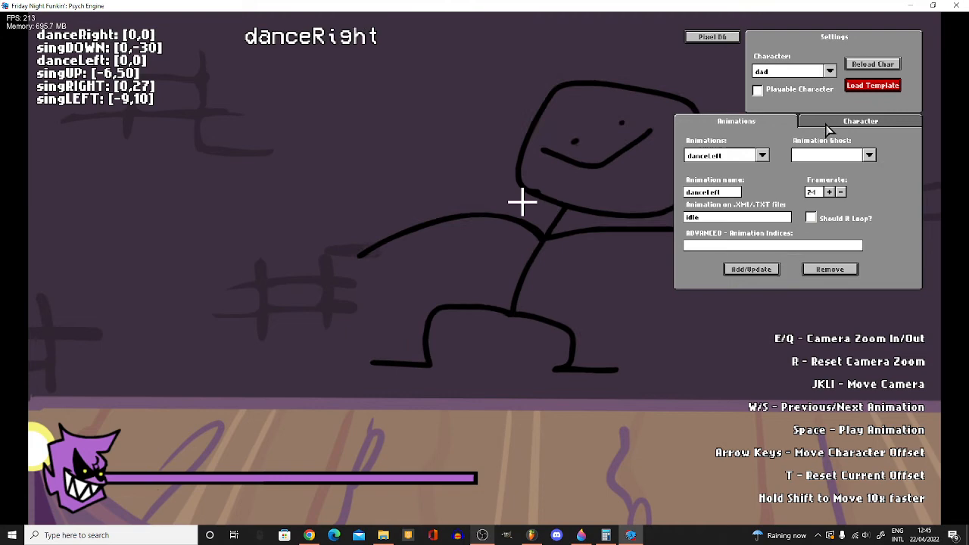
Save the dancer character file from the Character settings and leave the editor.
left_click(859, 121)
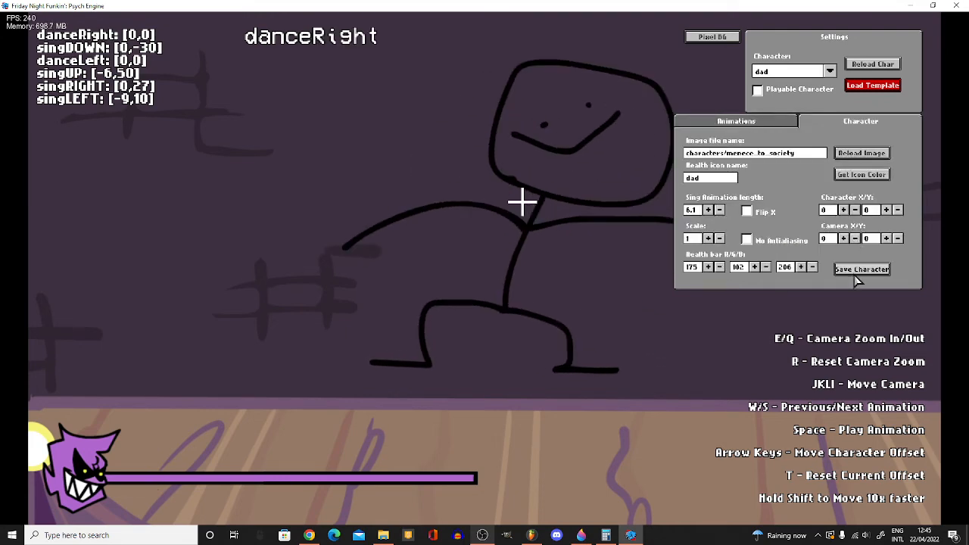
left_click(862, 269)
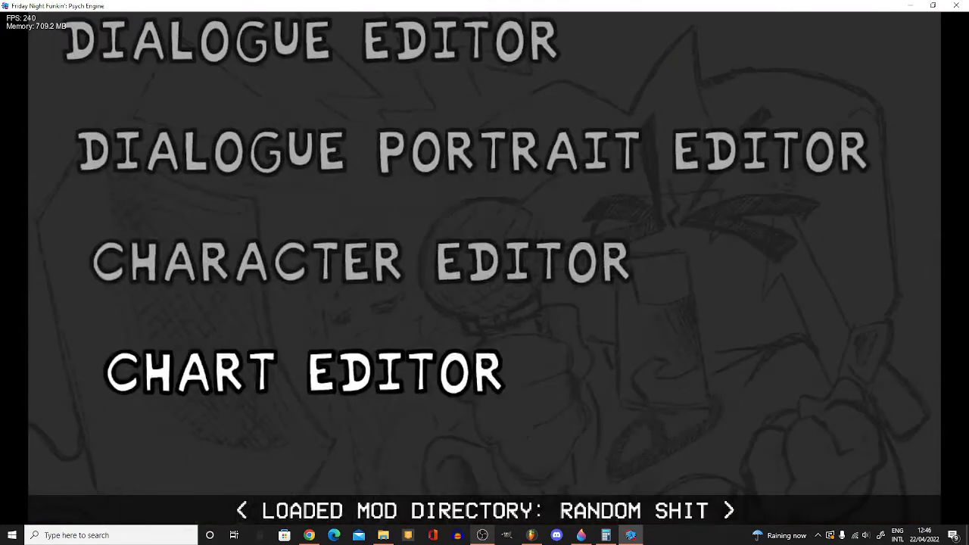
In the Chart Editor's Song settings, switch the opponent from dad to the saved custom character.
left_click(302, 371)
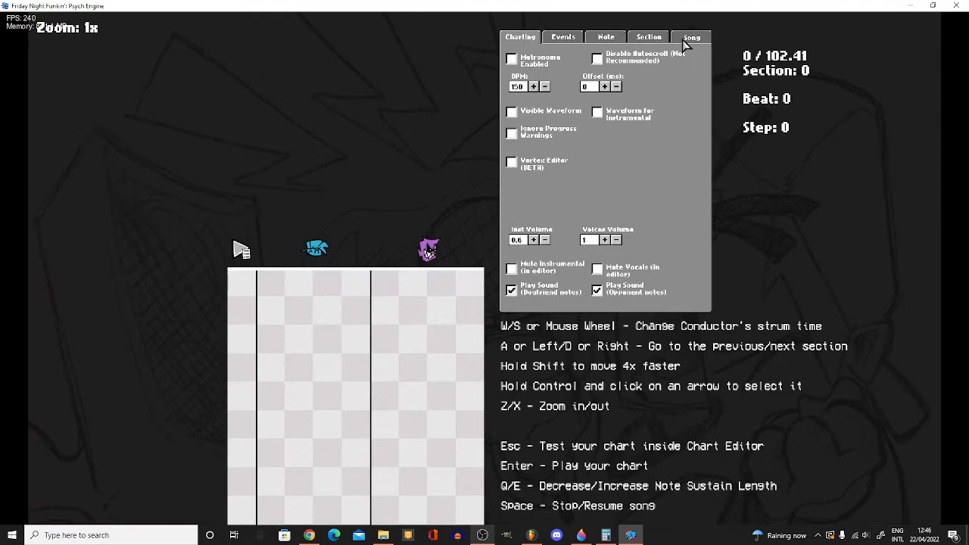
left_click(690, 36)
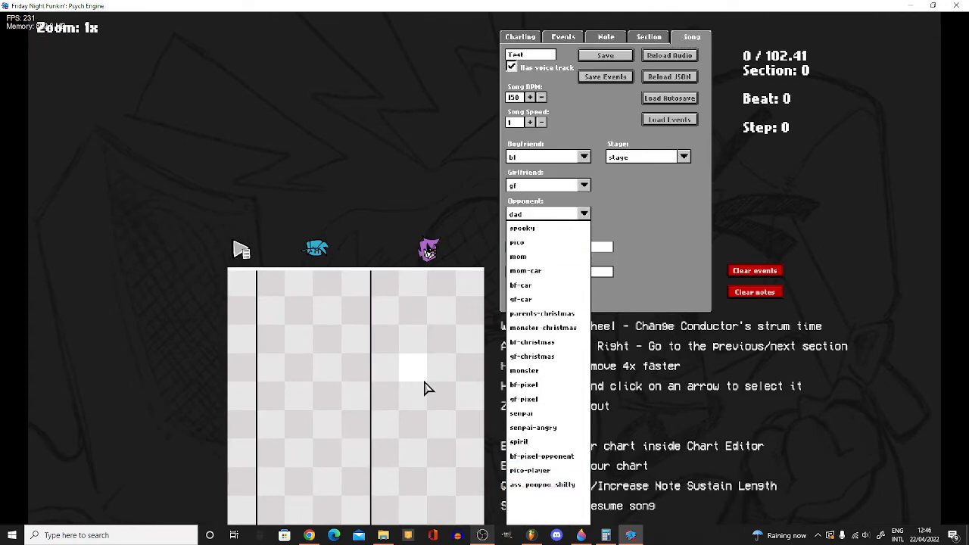
left_click(543, 484)
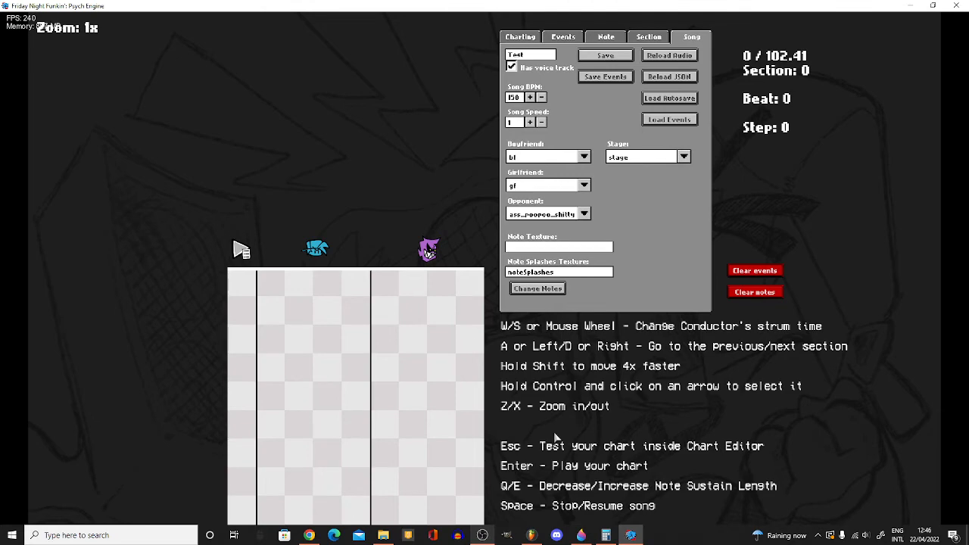